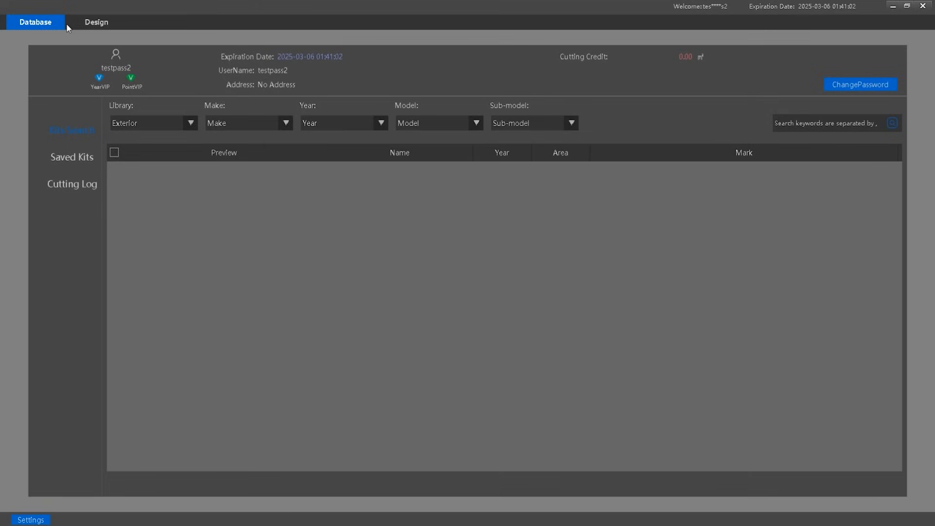
{"action": "mouse_move", "coordinate": [65, 38]}
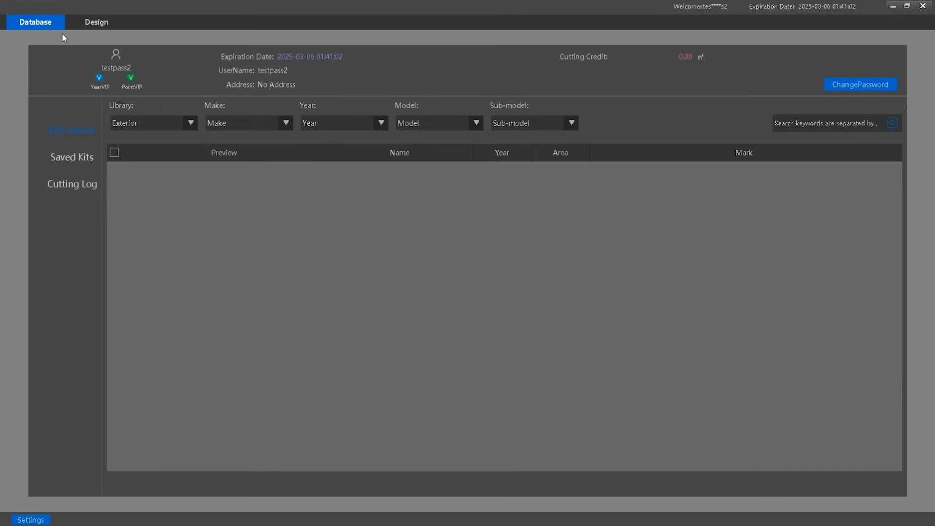
{"action": "mouse_move", "coordinate": [53, 44]}
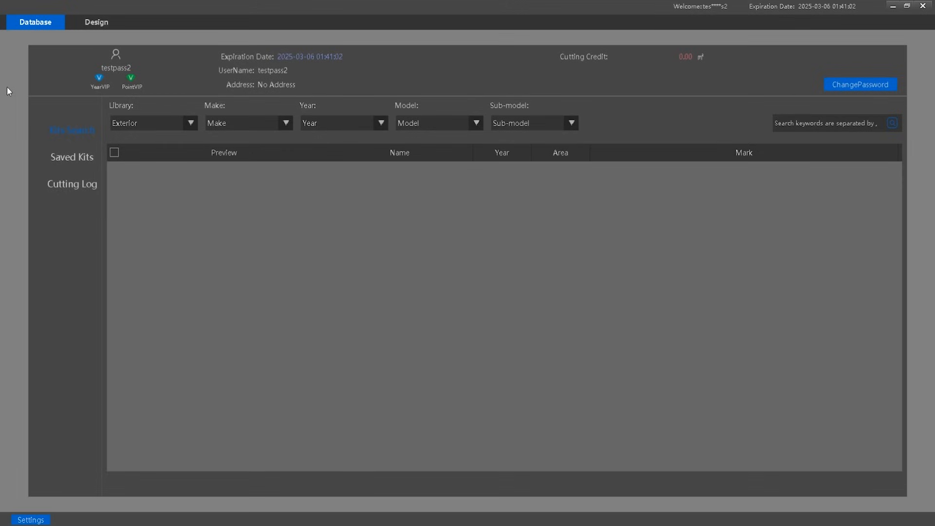
{"action": "mouse_move", "coordinate": [9, 90]}
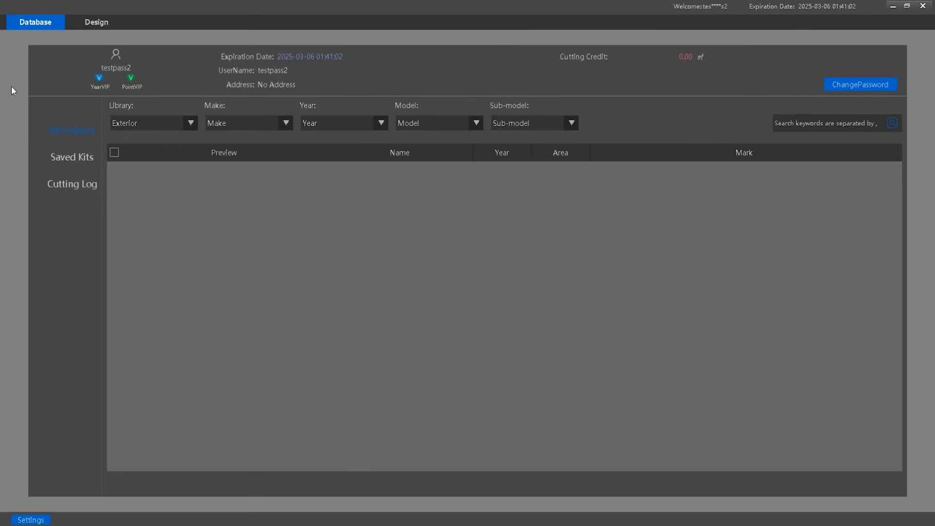
{"action": "mouse_move", "coordinate": [36, 133]}
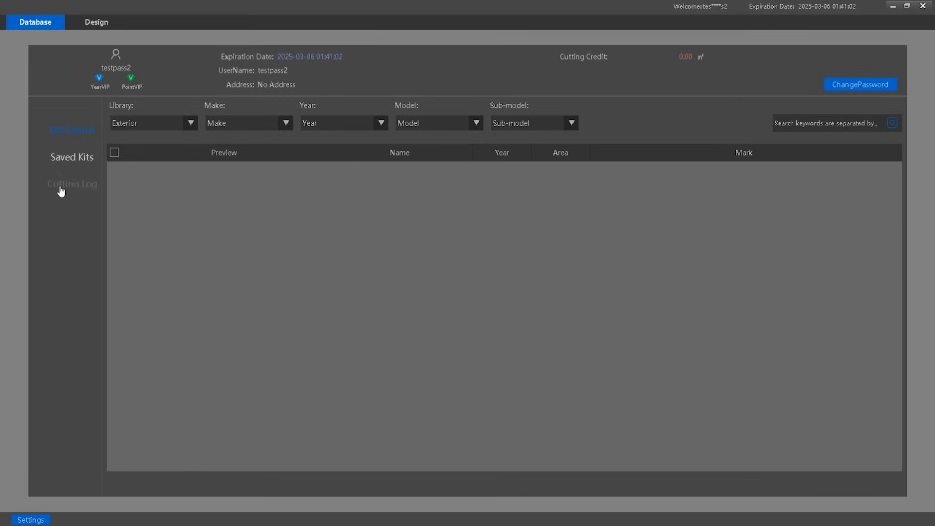
- Review saved kit gggg in Saved Kits, then switch to the empty Cutting Log
{"action": "left_click", "coordinate": [71, 157]}
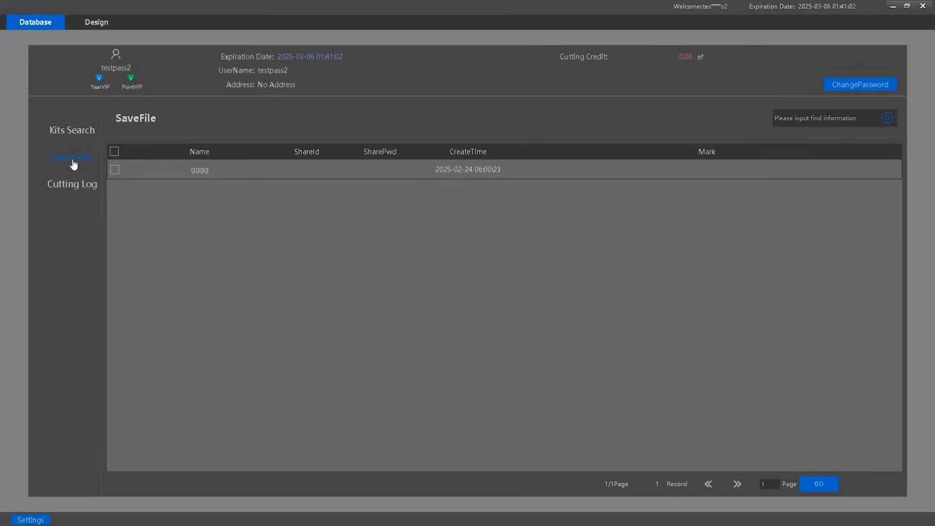
{"action": "left_click", "coordinate": [829, 118]}
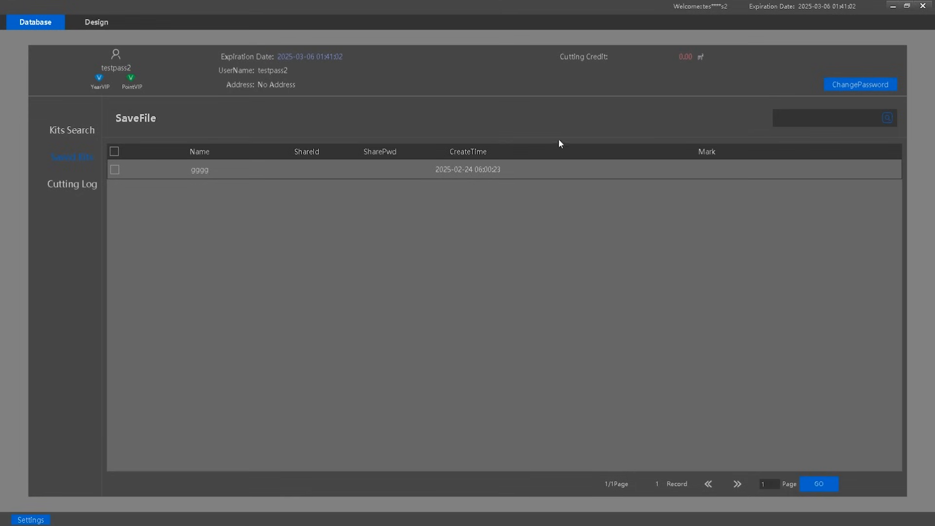
{"action": "left_click", "coordinate": [115, 169]}
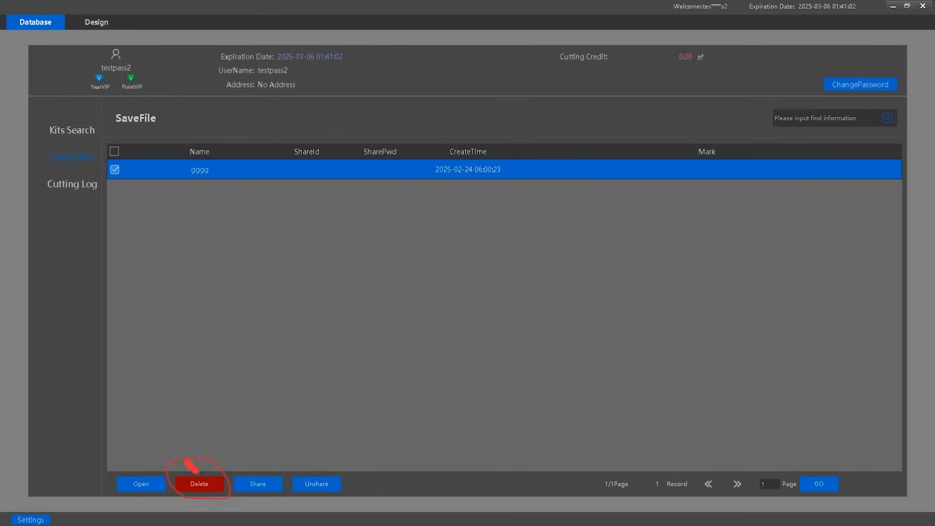
{"action": "left_click", "coordinate": [71, 184]}
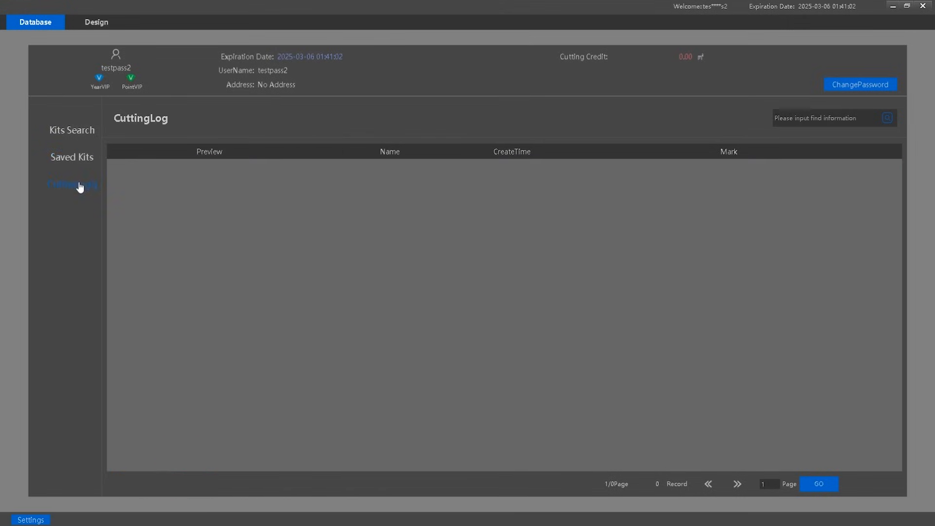
- Leave the Cutting Log and return to the Kits Search page
{"action": "left_click", "coordinate": [829, 118]}
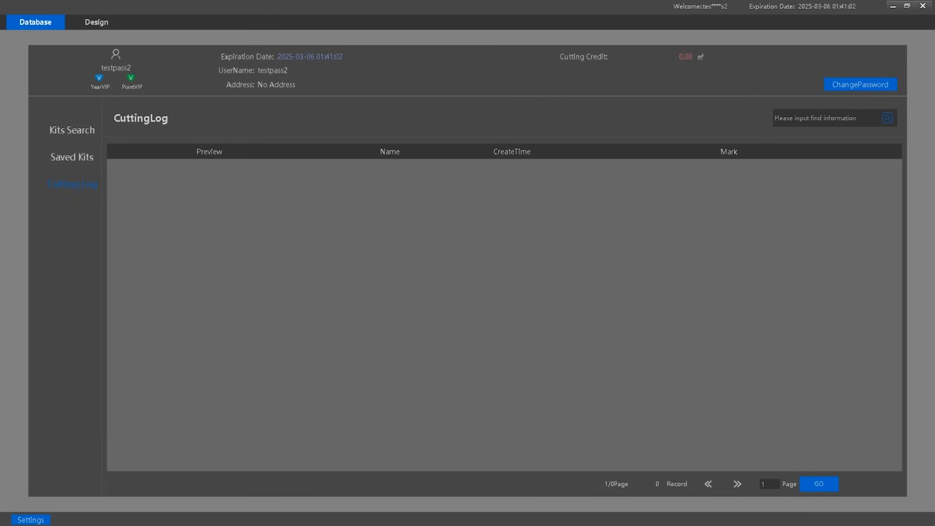
{"action": "left_click", "coordinate": [71, 130]}
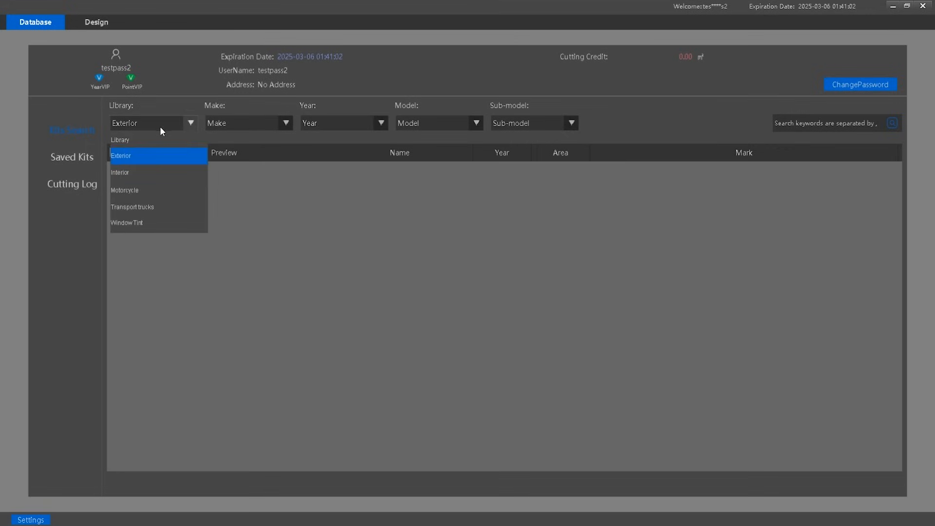
{"action": "mouse_move", "coordinate": [153, 168]}
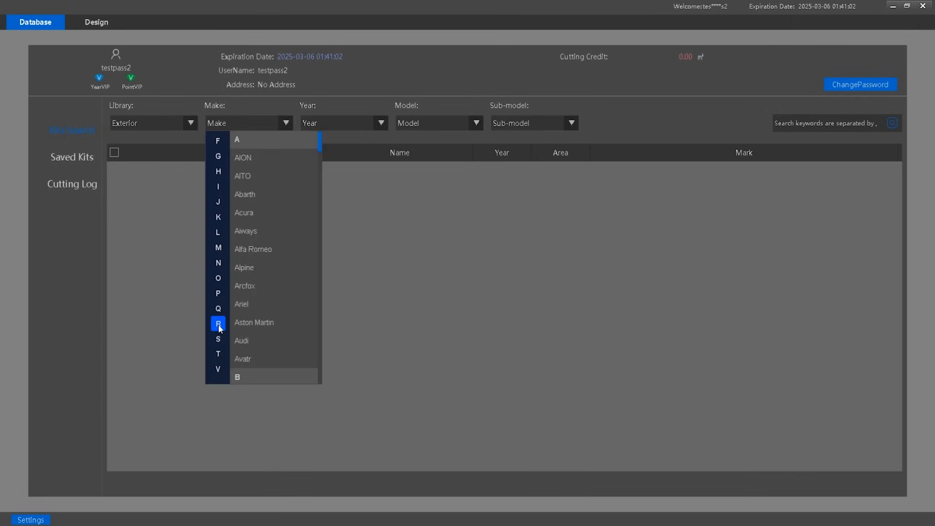
- Filter to Exterior, Skoda, 2024, Kodiaq, Base and select the 2024 Kodiaq Base kit
{"action": "left_click", "coordinate": [218, 339]}
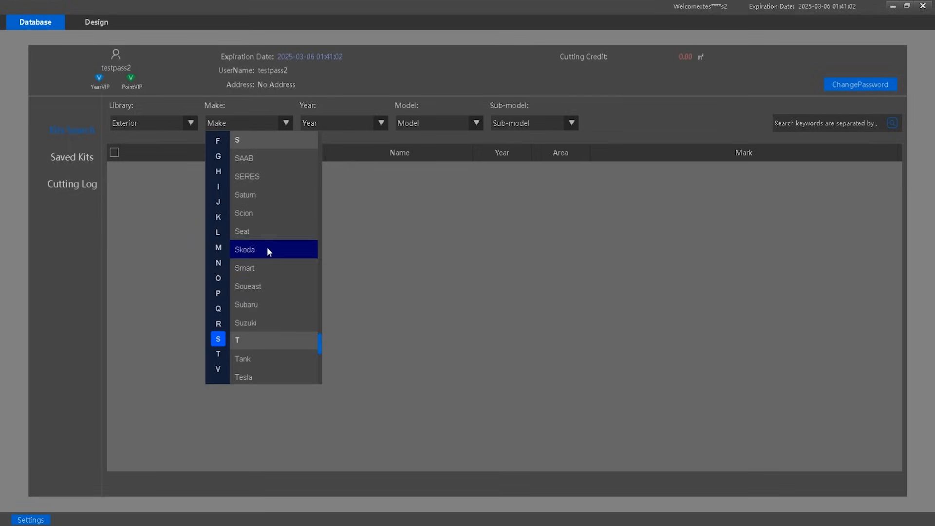
{"action": "left_click", "coordinate": [244, 249]}
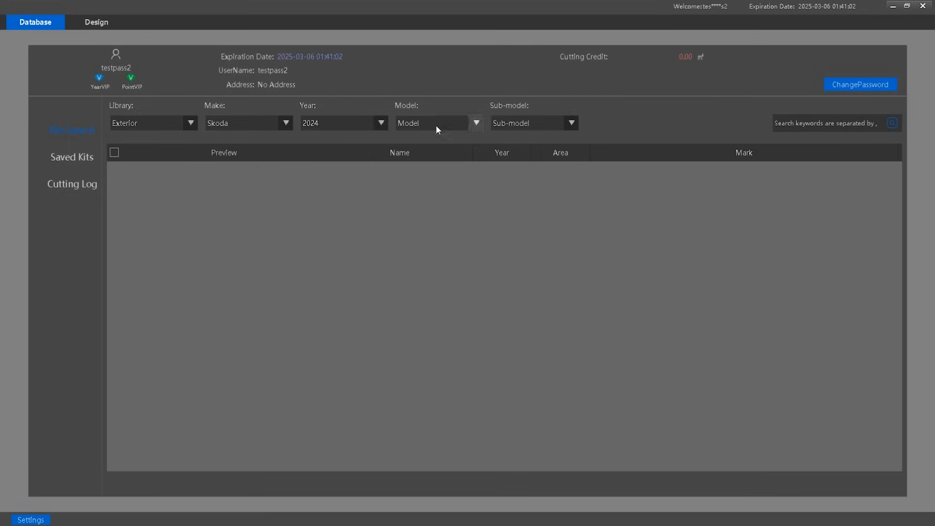
{"action": "left_click", "coordinate": [475, 123]}
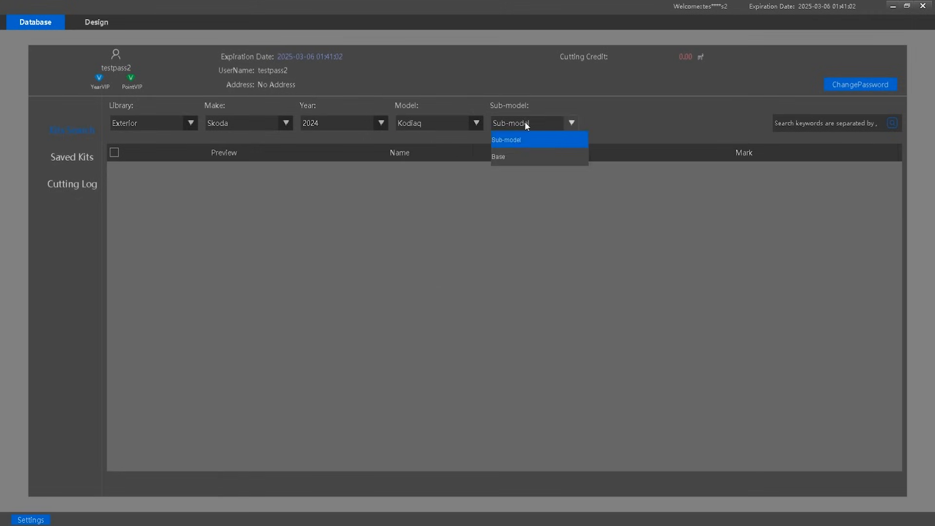
{"action": "left_click", "coordinate": [499, 155]}
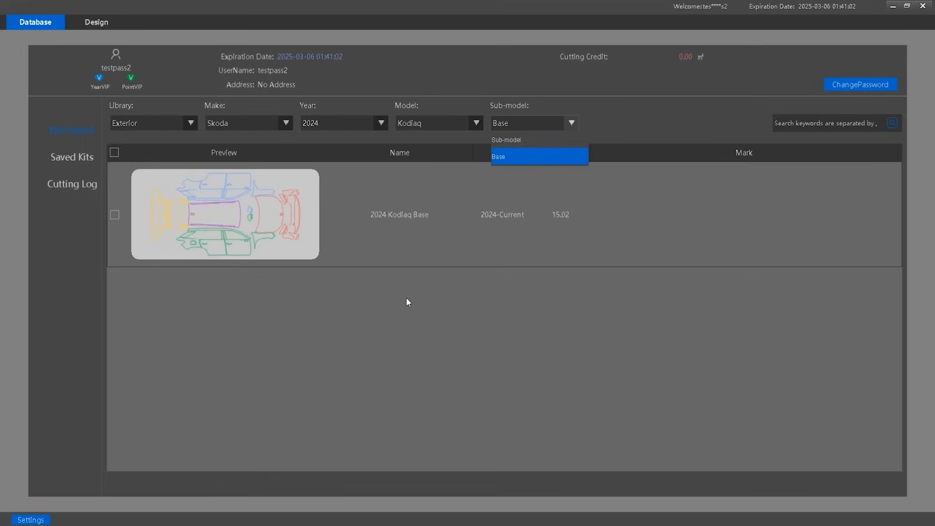
{"action": "left_click", "coordinate": [400, 215]}
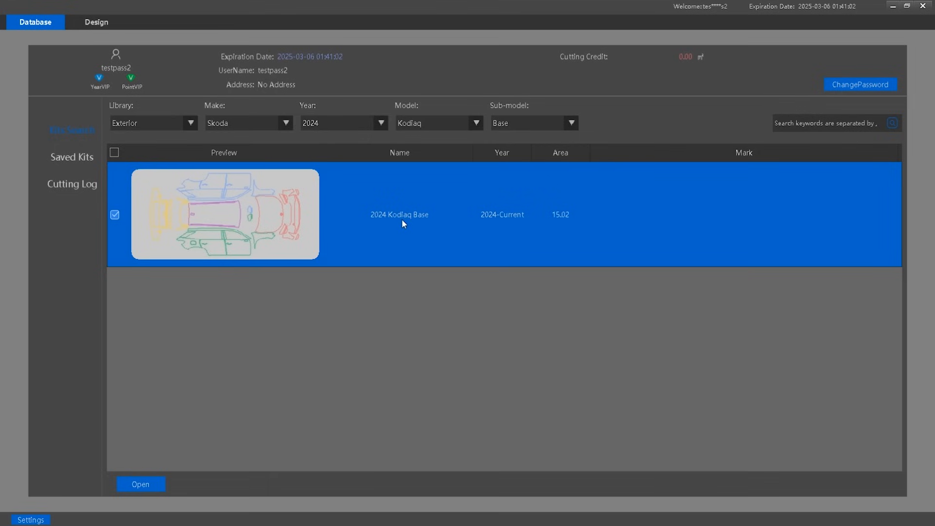
{"action": "mouse_move", "coordinate": [293, 194]}
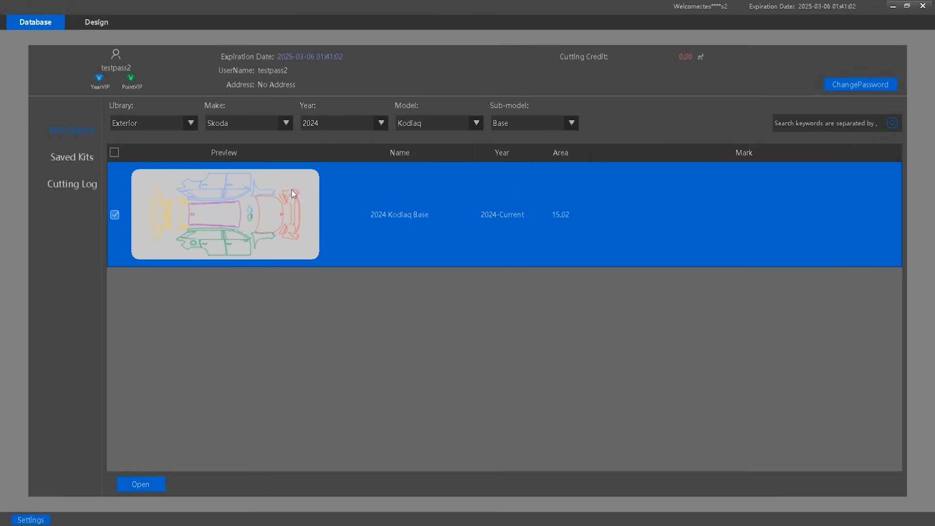
{"action": "left_click", "coordinate": [140, 484]}
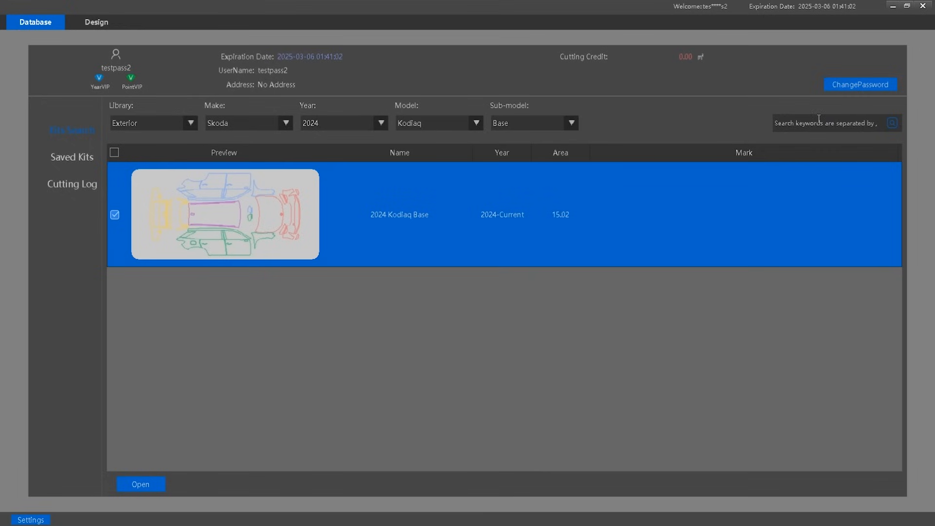
{"action": "mouse_move", "coordinate": [816, 121]}
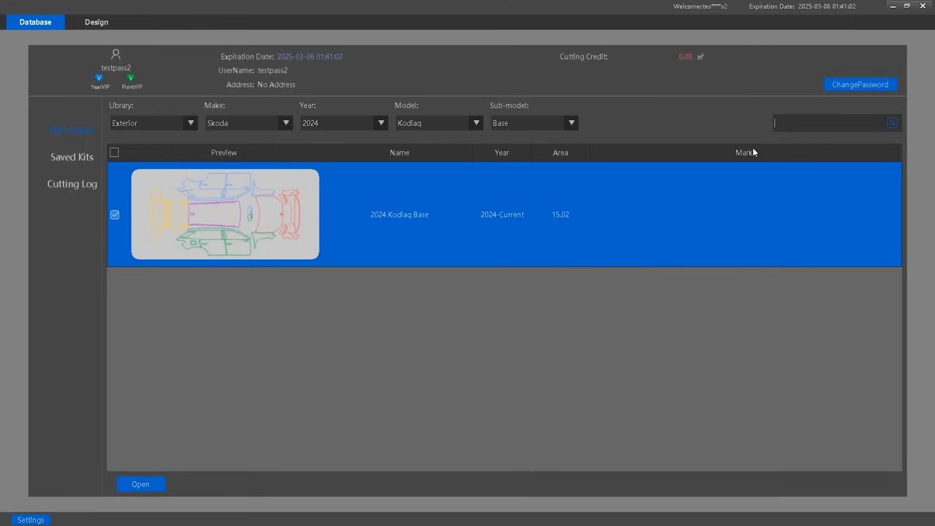
- Search keyword 760, review the three BMW 7 Series matches, and close the results
{"action": "type", "text": "760"}
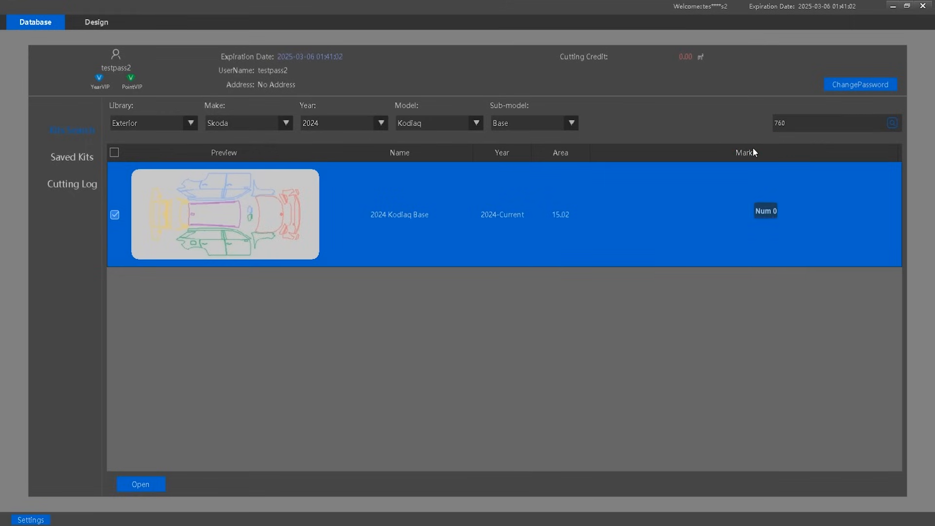
{"action": "left_click", "coordinate": [892, 122]}
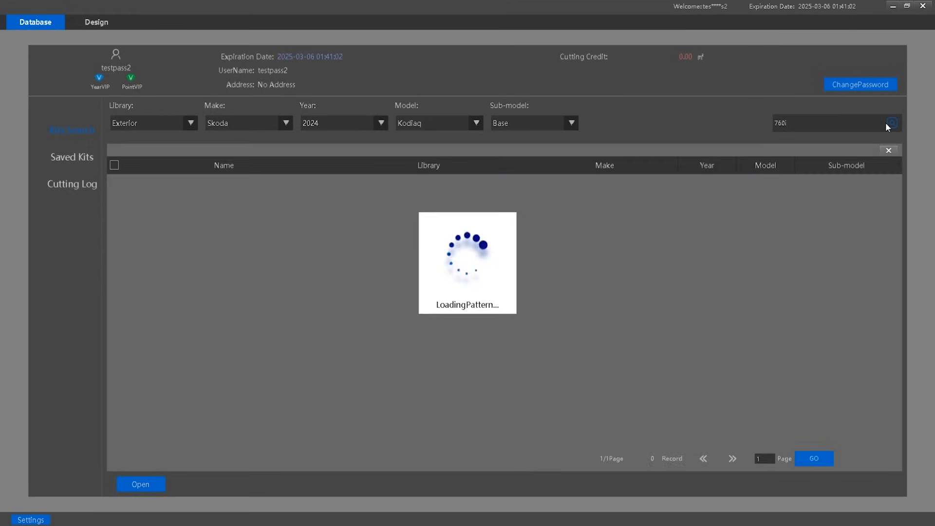
{"action": "left_click", "coordinate": [891, 124]}
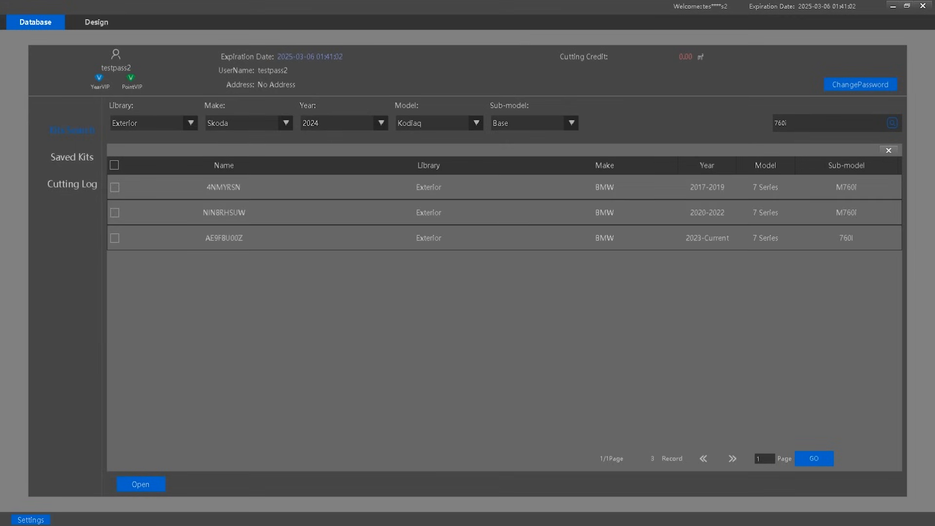
{"action": "left_click", "coordinate": [96, 23]}
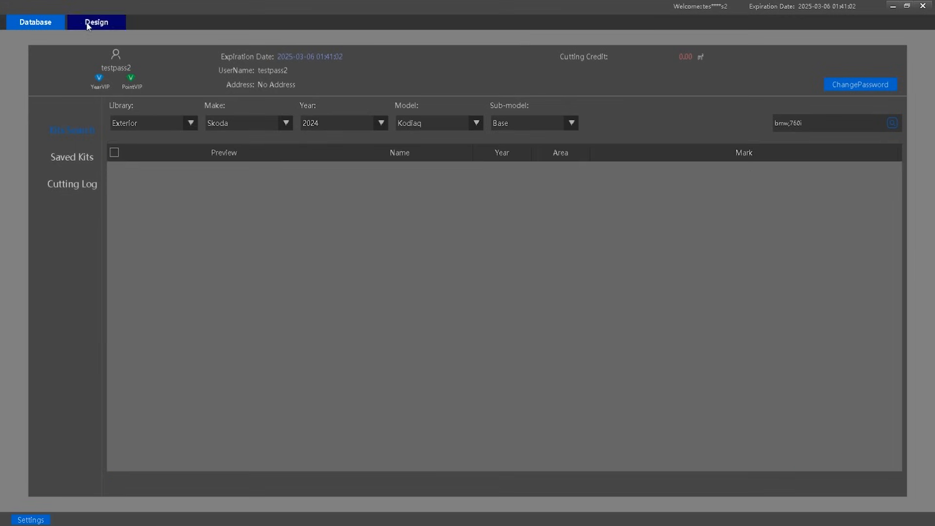
- Switch to Design with the Kodiaq kit and move the purple roof piece just below the film
{"action": "left_click", "coordinate": [96, 23]}
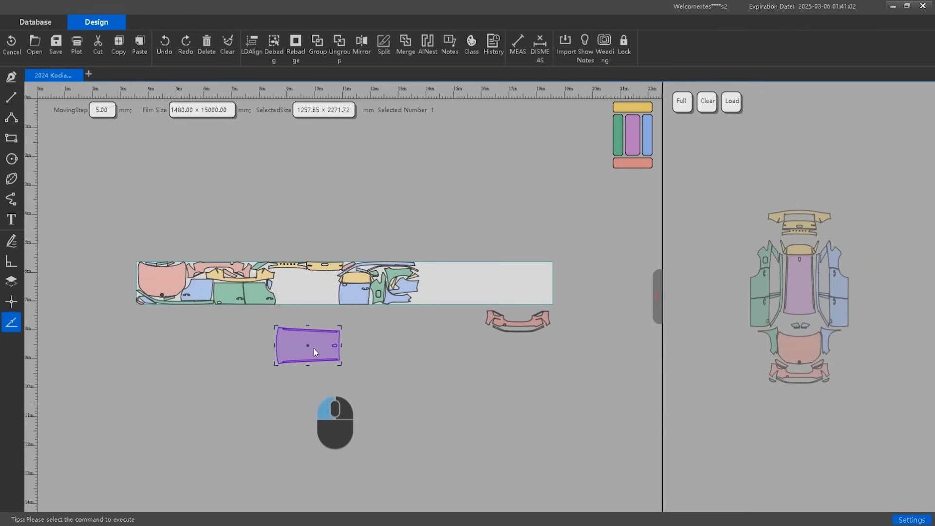
{"action": "left_click_drag", "start_coordinate": [308, 346], "coordinate": [308, 290]}
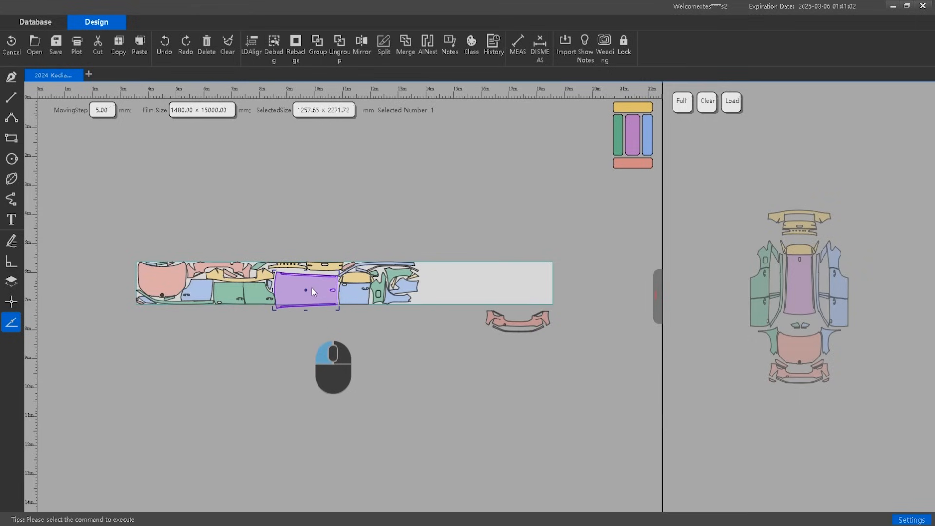
{"action": "left_click_drag", "start_coordinate": [310, 291], "coordinate": [292, 341]}
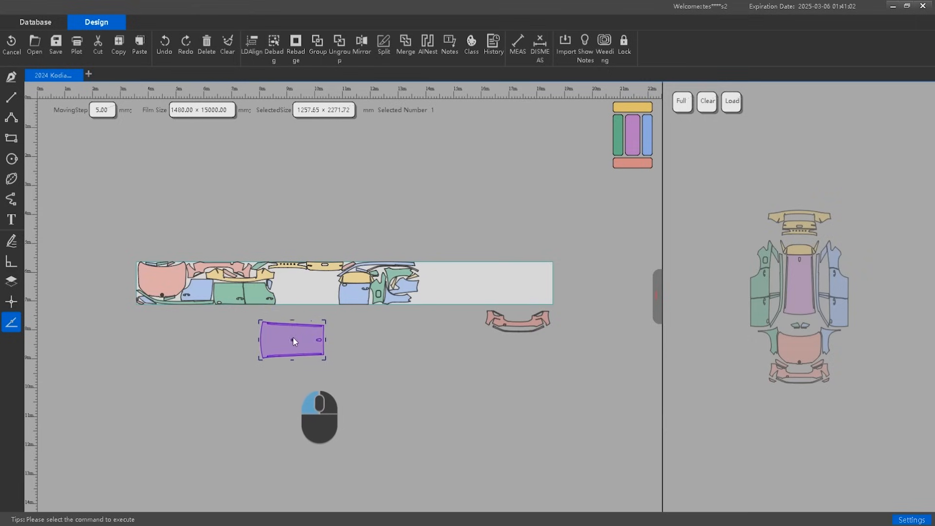
{"action": "left_click_drag", "start_coordinate": [292, 340], "coordinate": [312, 352]}
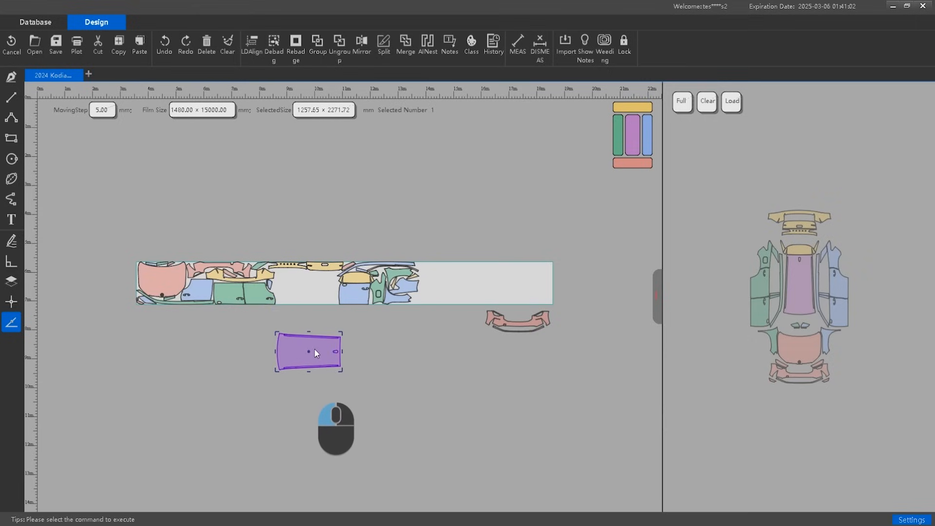